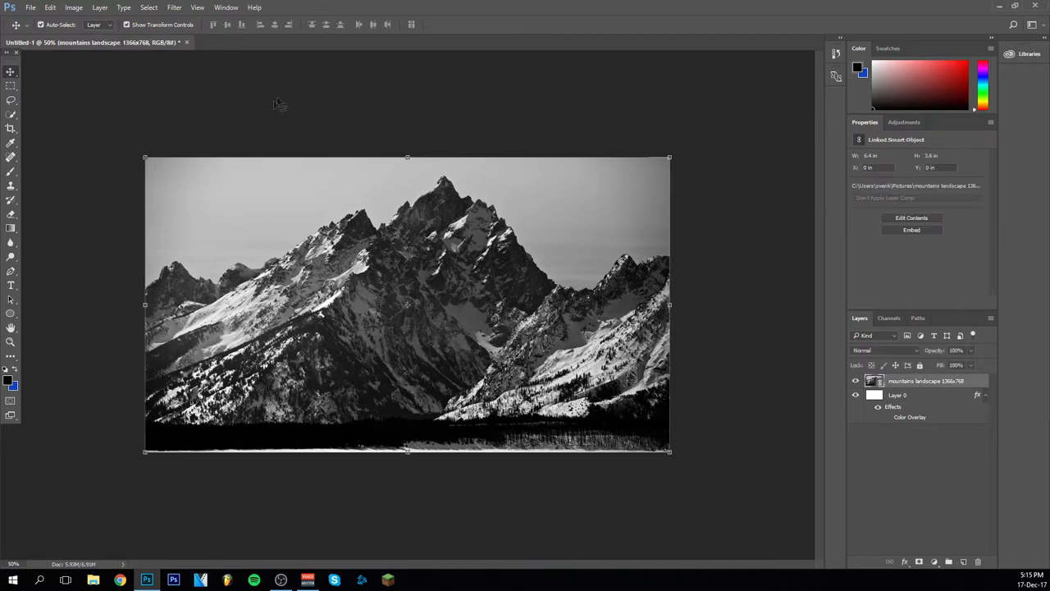
pyautogui.moveTo(282, 112)
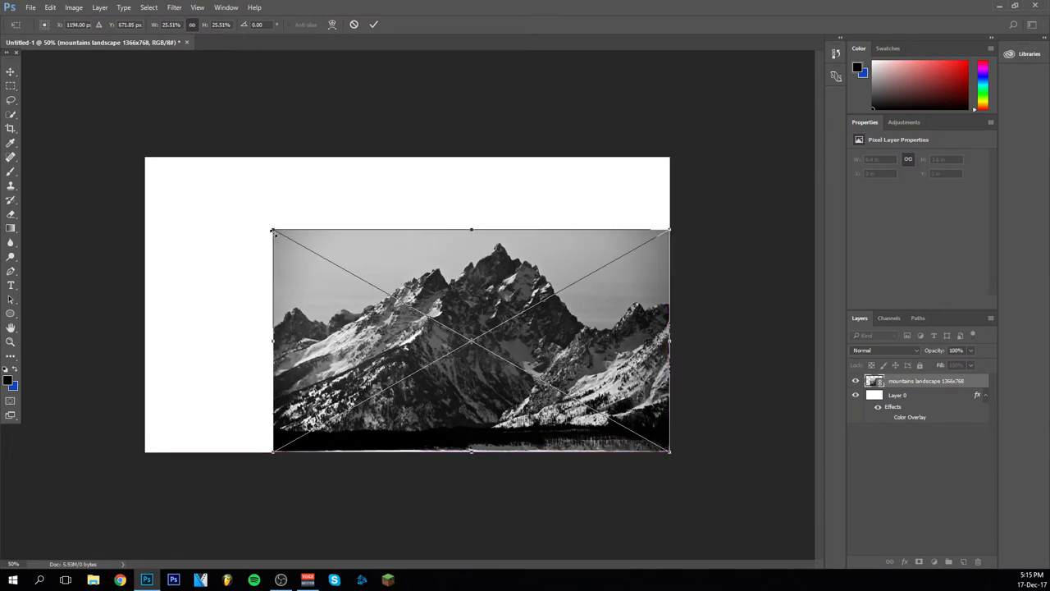
# Scale the mountain photo down, then back up to roughly the canvas size
pyautogui.moveTo(272, 230); pyautogui.dragTo(147, 161)
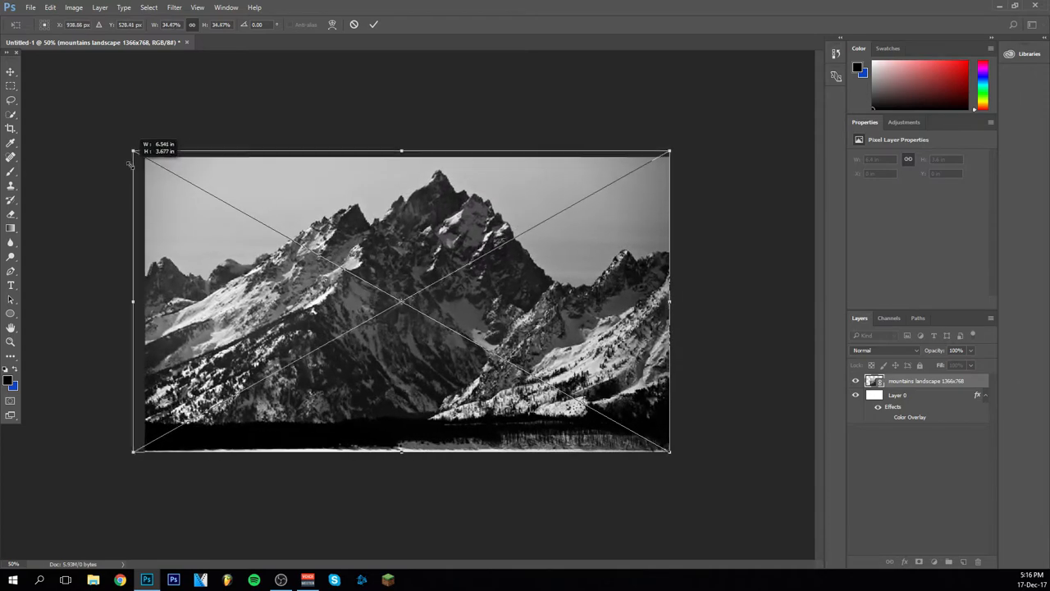
pyautogui.moveTo(133, 151); pyautogui.dragTo(220, 200)
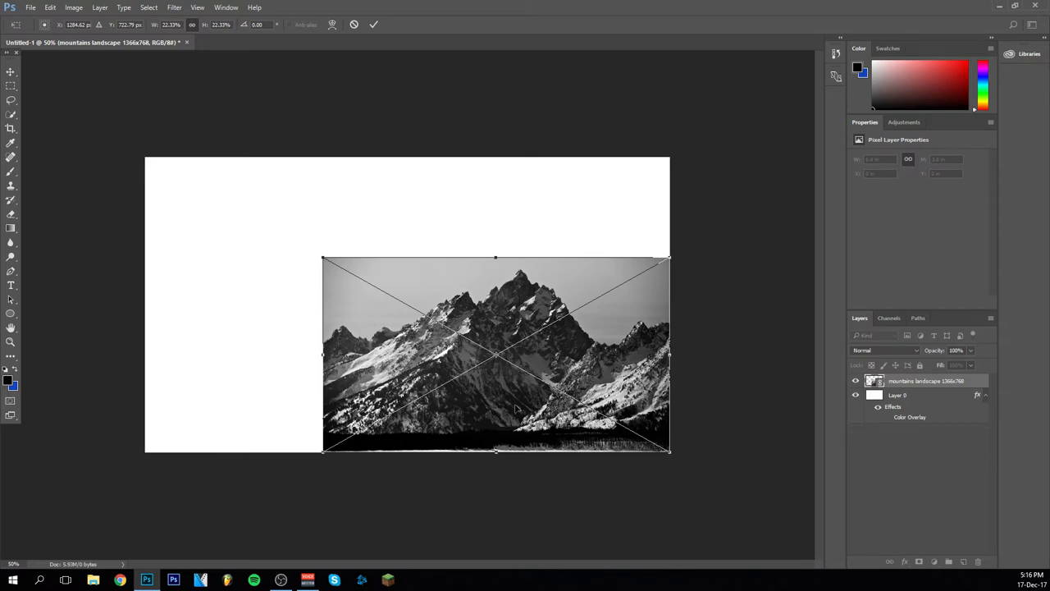
# Scale the photo smaller and centre it on the white canvas with a border
pyautogui.moveTo(495, 354); pyautogui.dragTo(420, 304)
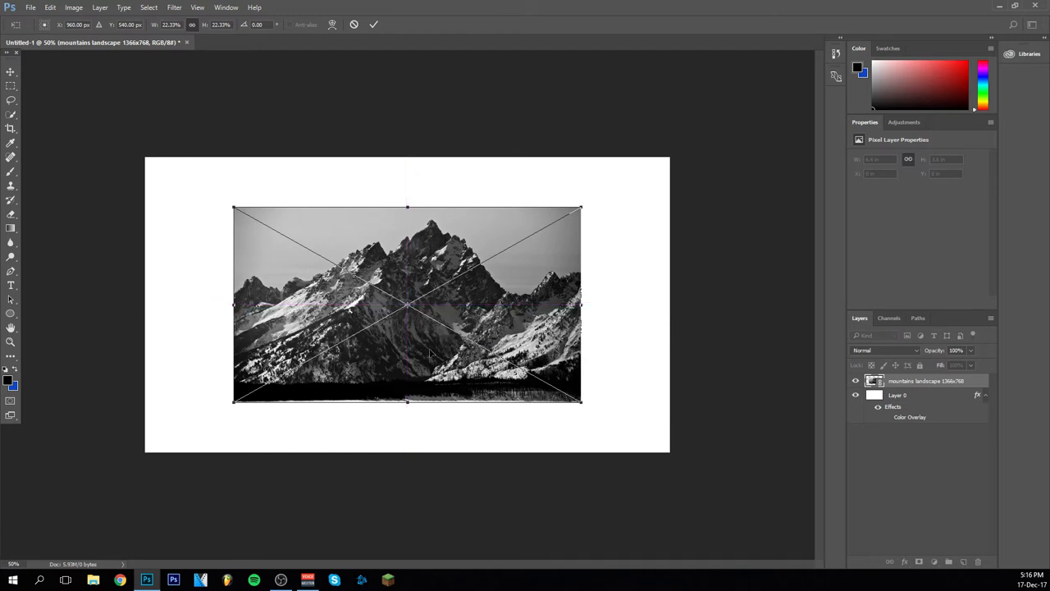
pyautogui.moveTo(433, 353)
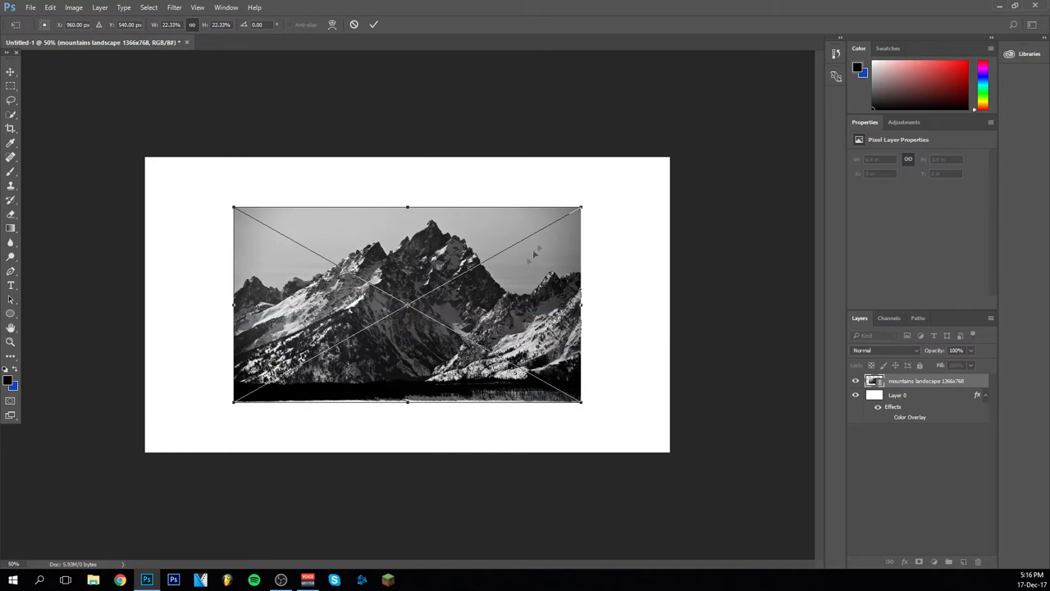
pyautogui.moveTo(575, 226)
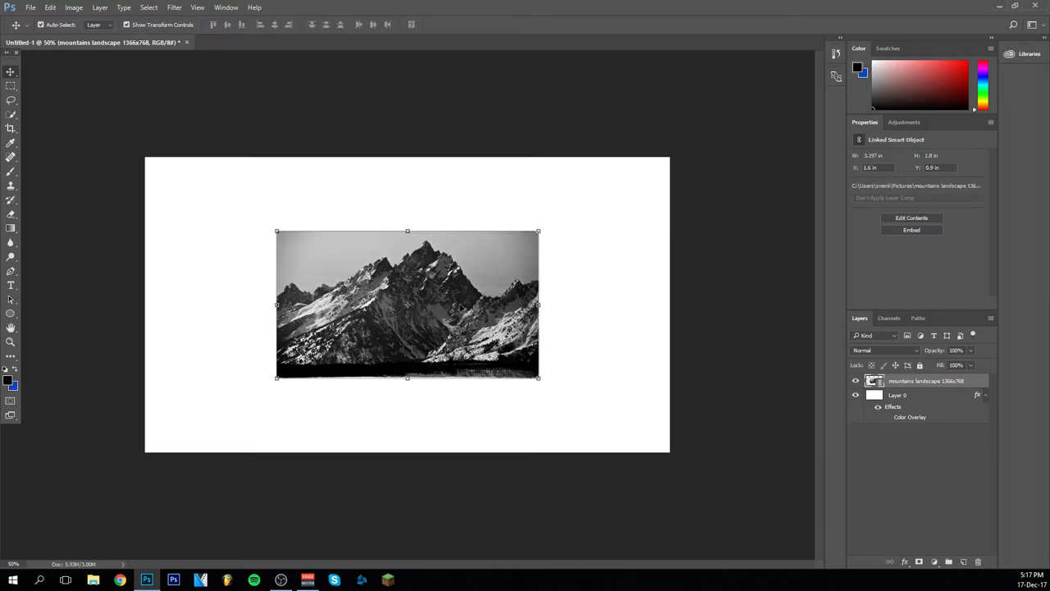
# Move the photo flush against the canvas's right edge, kept vertically centred by smart guides
pyautogui.moveTo(407, 304); pyautogui.dragTo(436, 304)
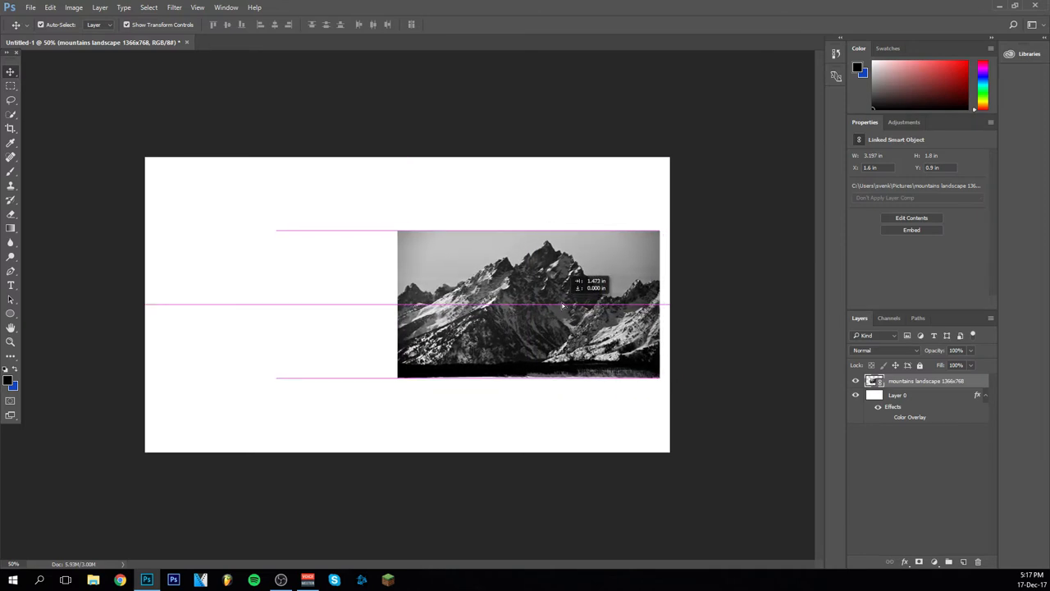
pyautogui.moveTo(561, 305); pyautogui.dragTo(574, 308)
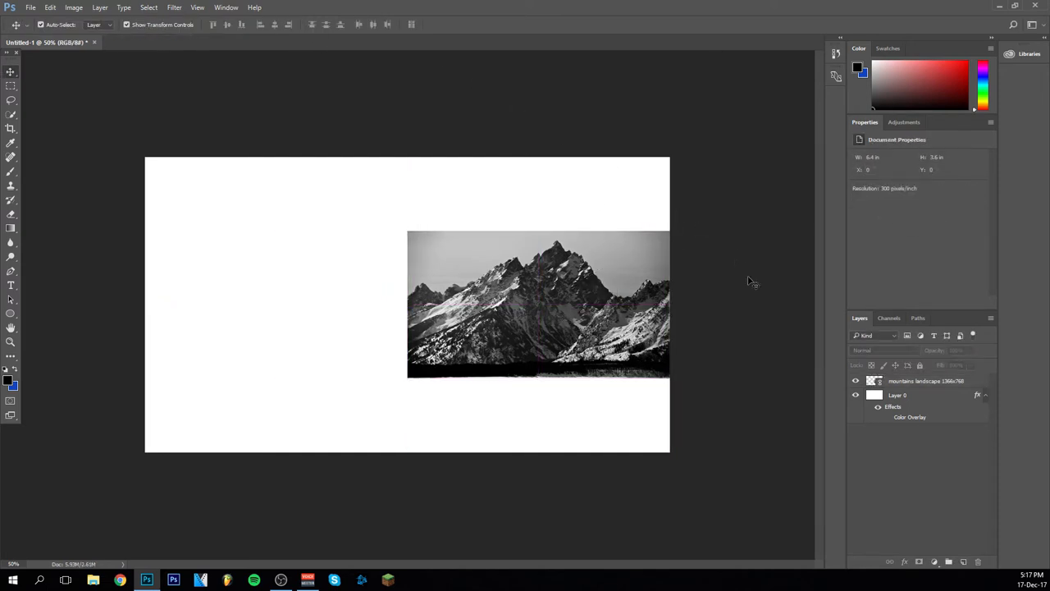
# Duplicate the mountain photo layer via its context menu for the left half
pyautogui.rightClick(925, 381)
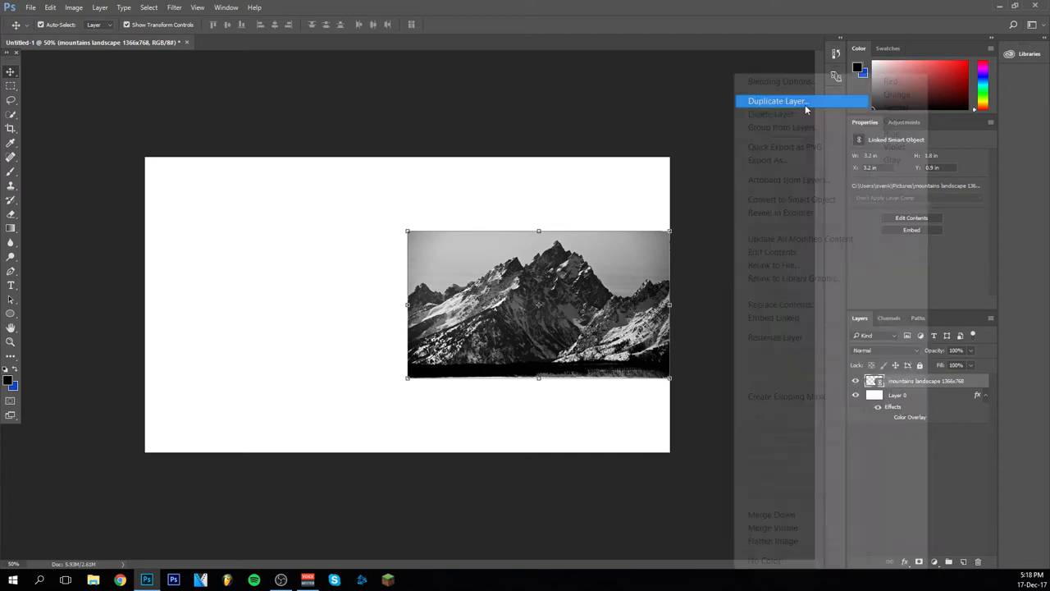
pyautogui.click(778, 100)
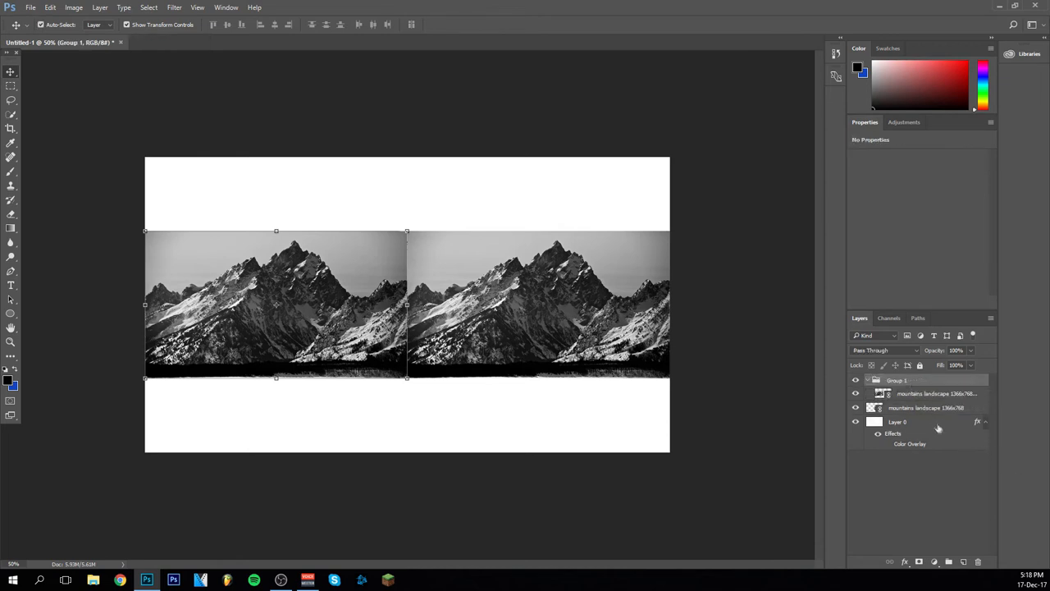
# Rename the Group 1 layer group to 'Images'
pyautogui.doubleClick(896, 381)
pyautogui.write('Images')
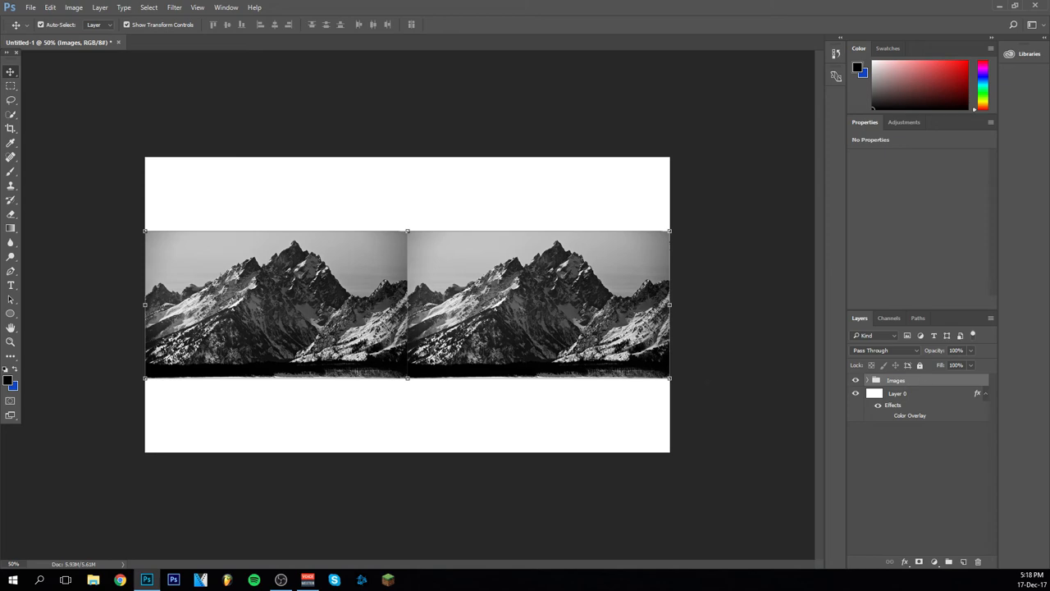
pyautogui.moveTo(184, 250)
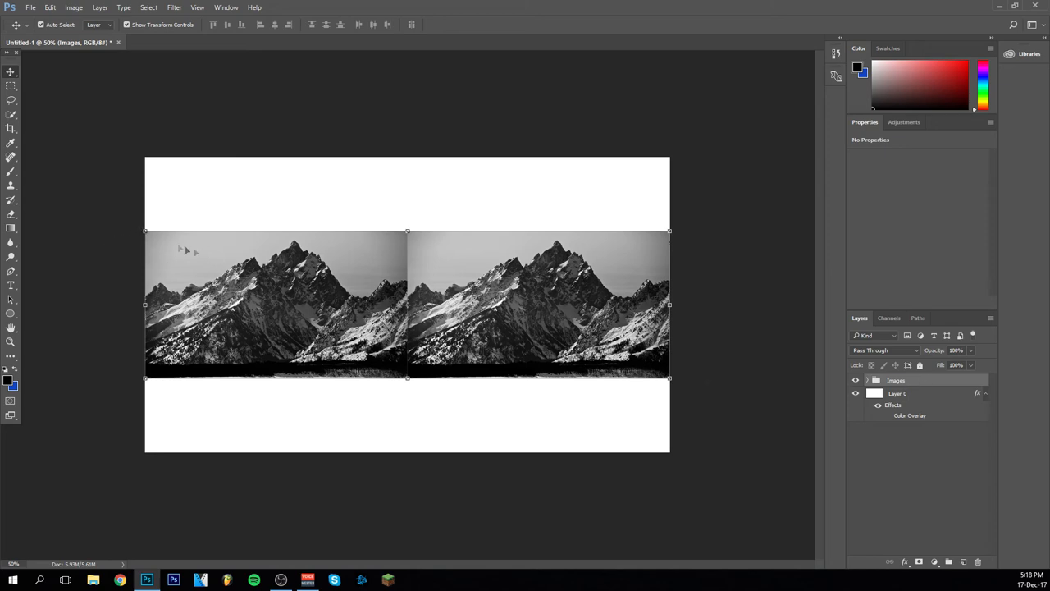